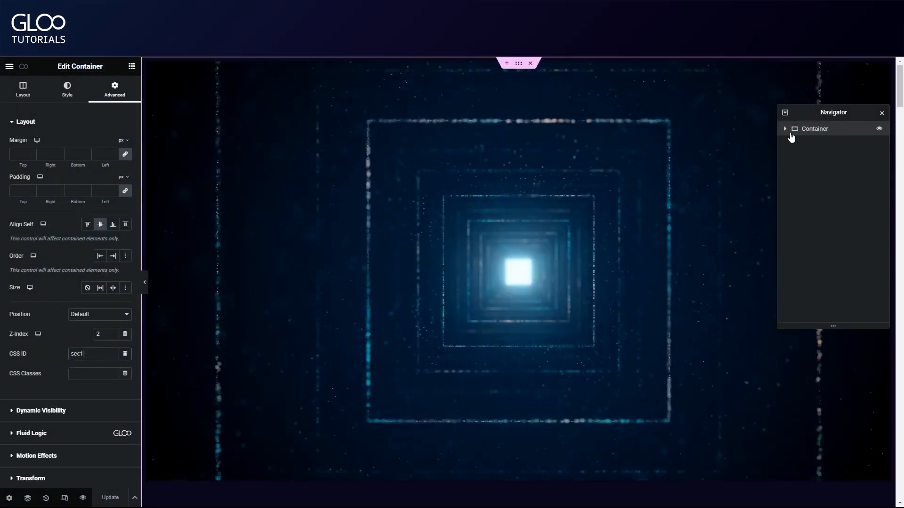
Step: Inspect the outer container's 1000vh min height and sec1 CSS ID, then select the inner container
click(785, 129)
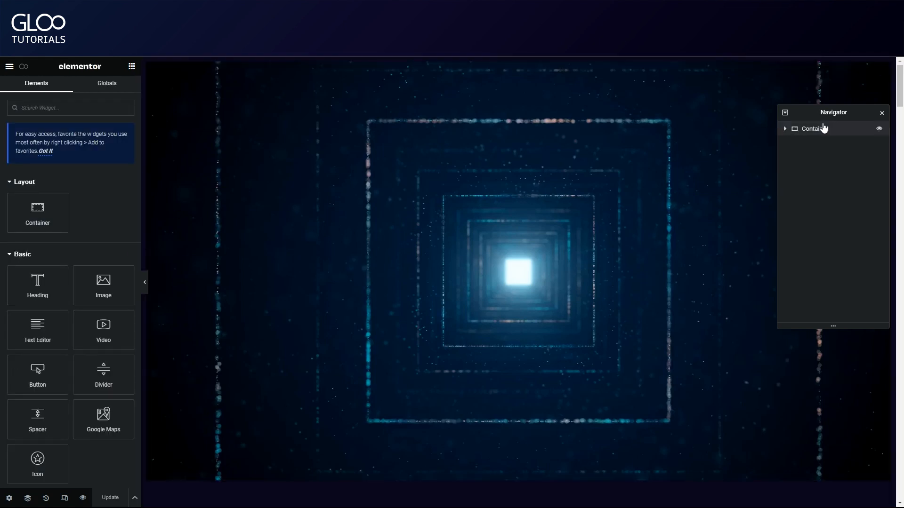
click(814, 129)
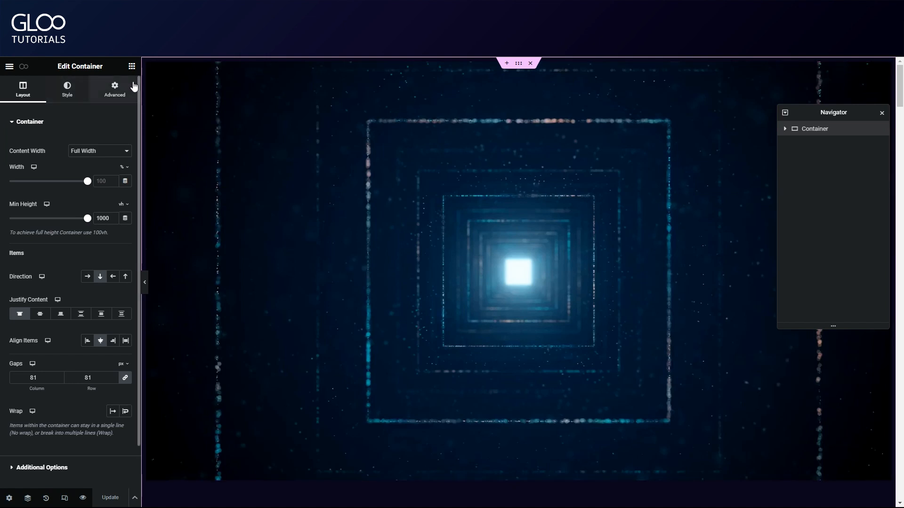
click(114, 88)
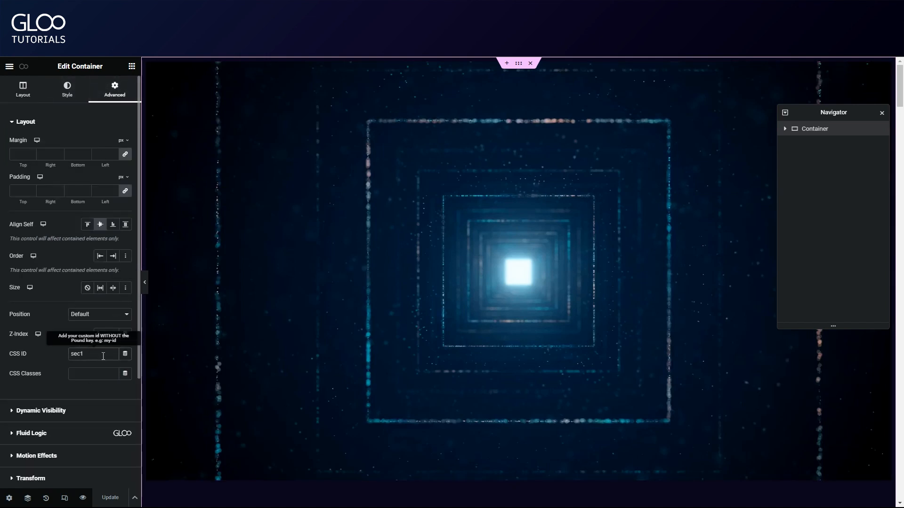
click(23, 89)
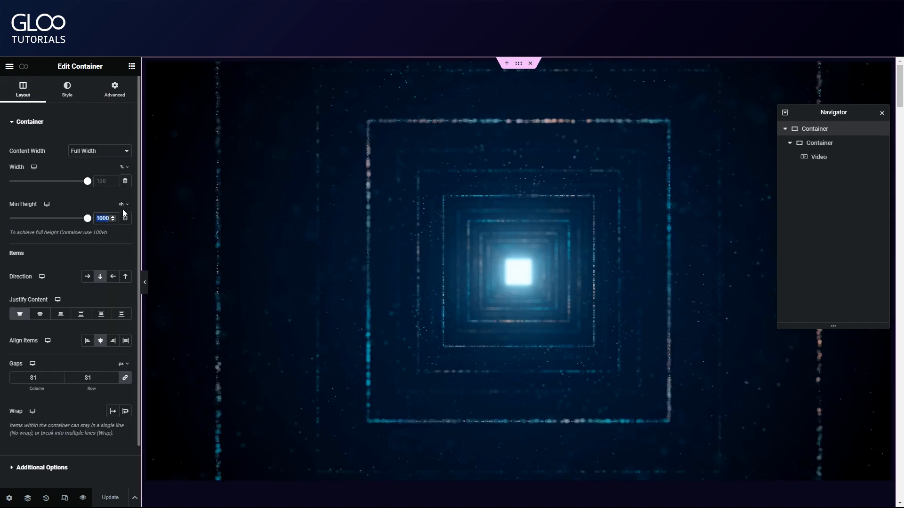
mouse_move(130, 236)
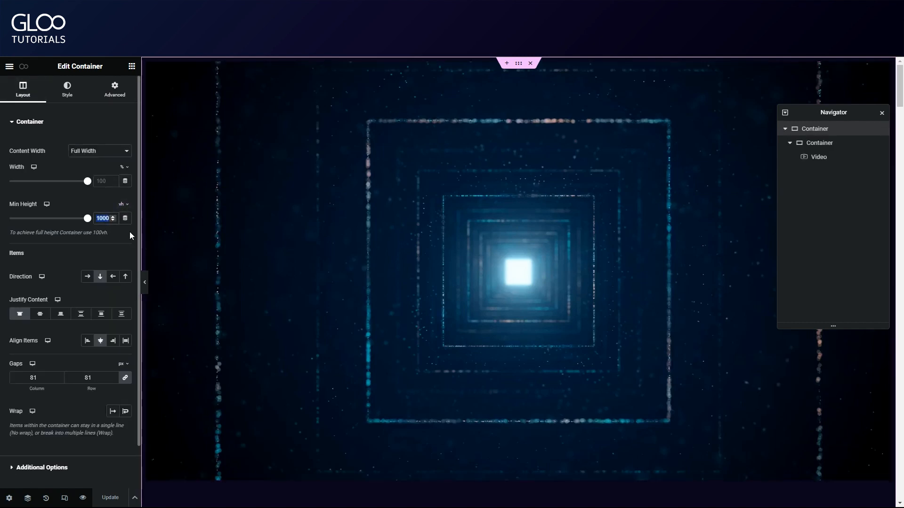
mouse_move(118, 234)
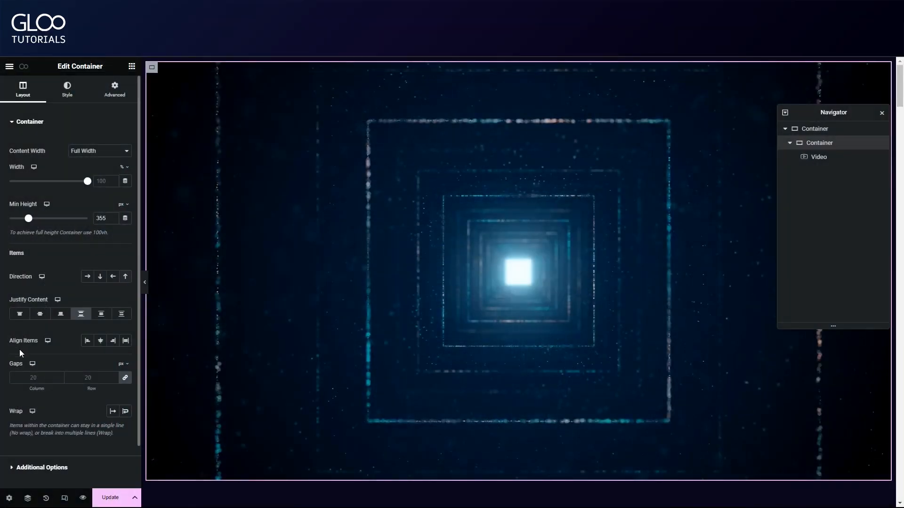
Step: Set the inner container's Motion Effects to Sticky Top with Stay In Column enabled
click(114, 87)
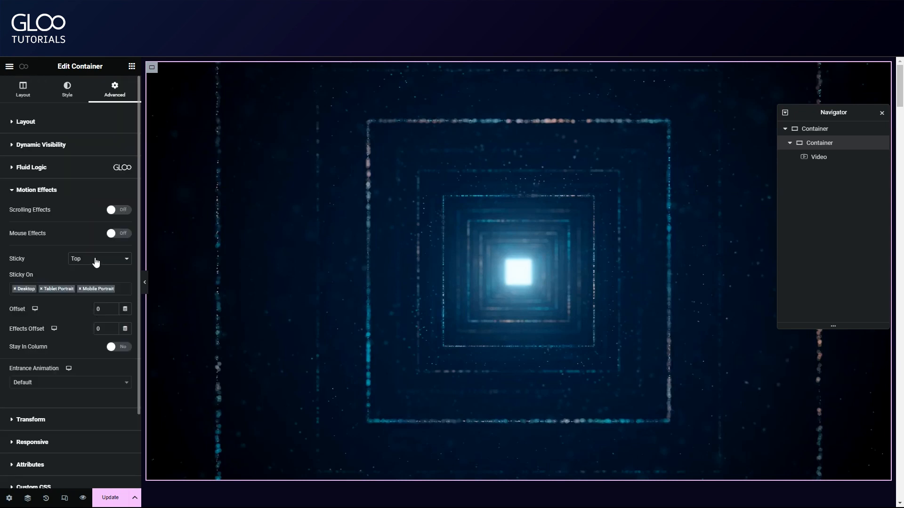
mouse_move(81, 354)
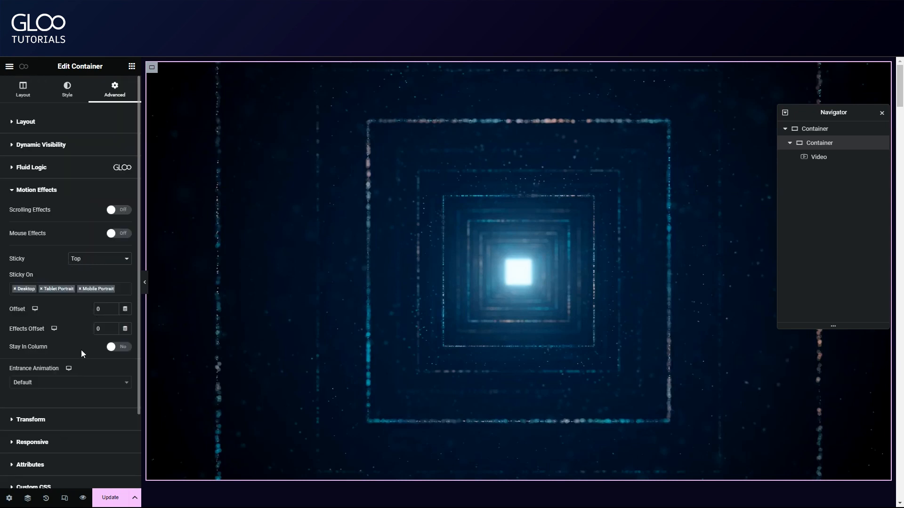
click(118, 346)
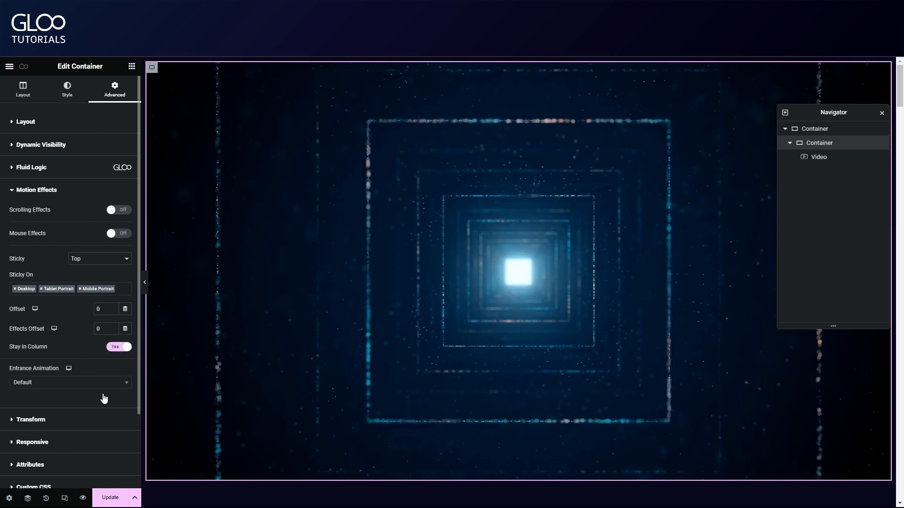
click(818, 157)
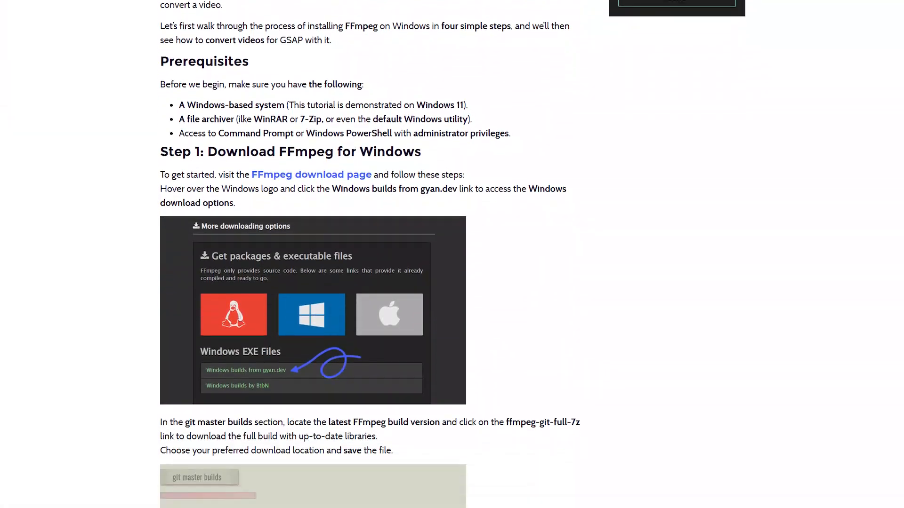
Step: Scroll the FFmpeg guide past download, extract, PATH and verify steps to the conversion command
scroll(down, 3)
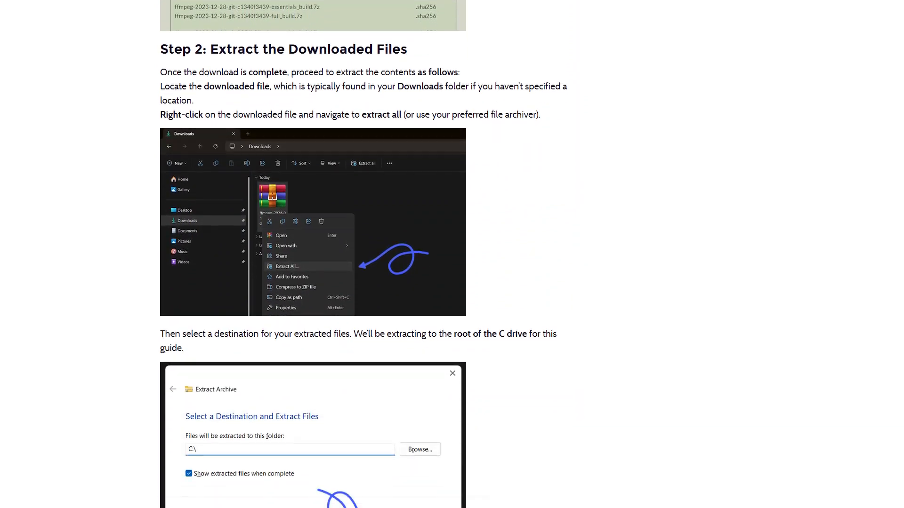
scroll(down, 3)
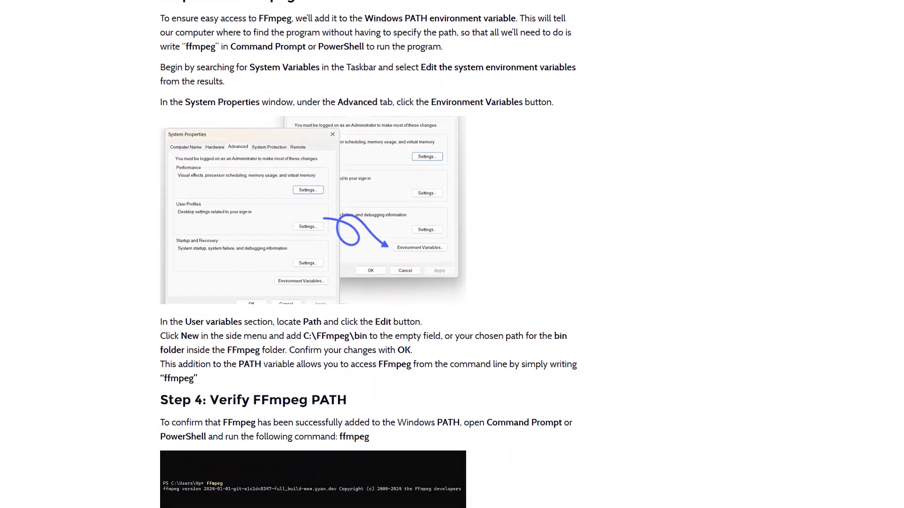
scroll(down, 3)
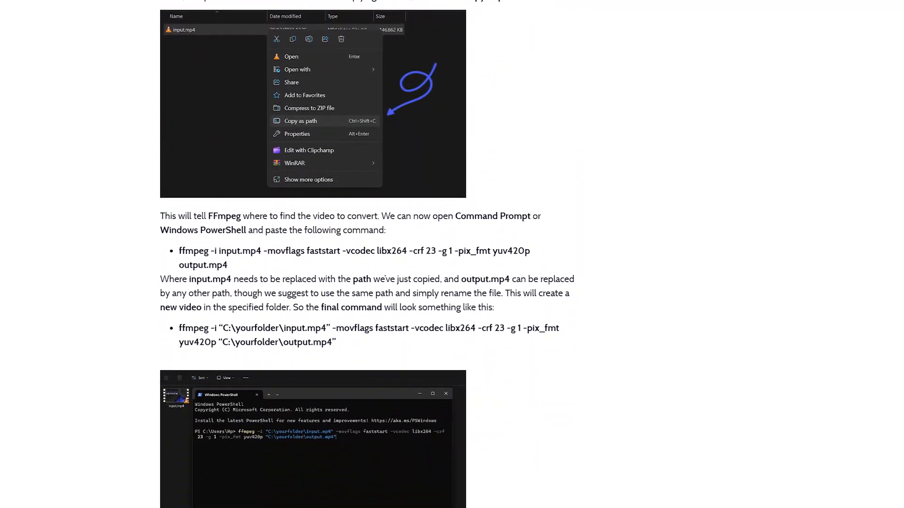
scroll(down, 3)
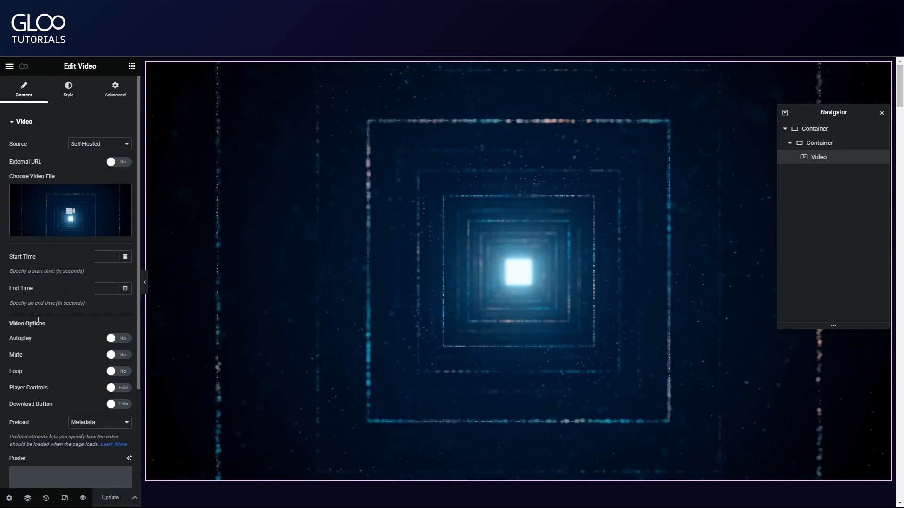
Step: Set the Video widget source to Self Hosted and leave the Video Options toggles off
click(98, 144)
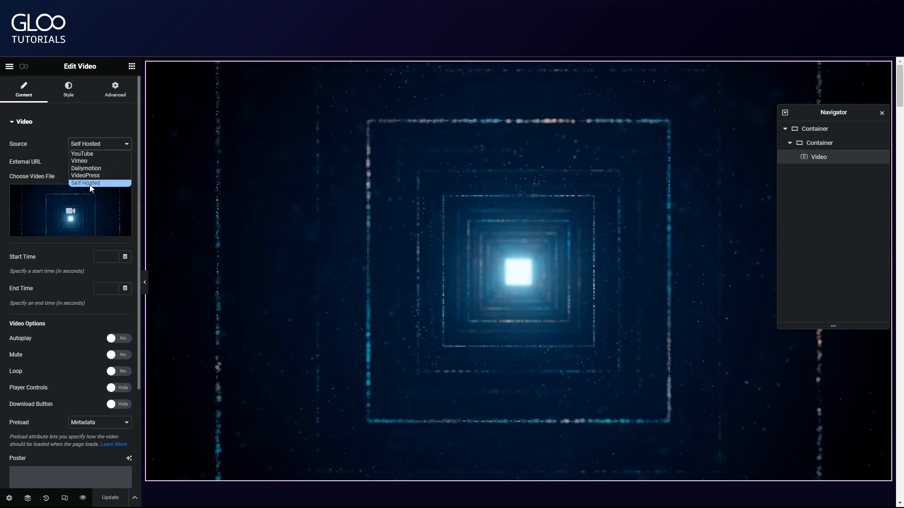
click(85, 183)
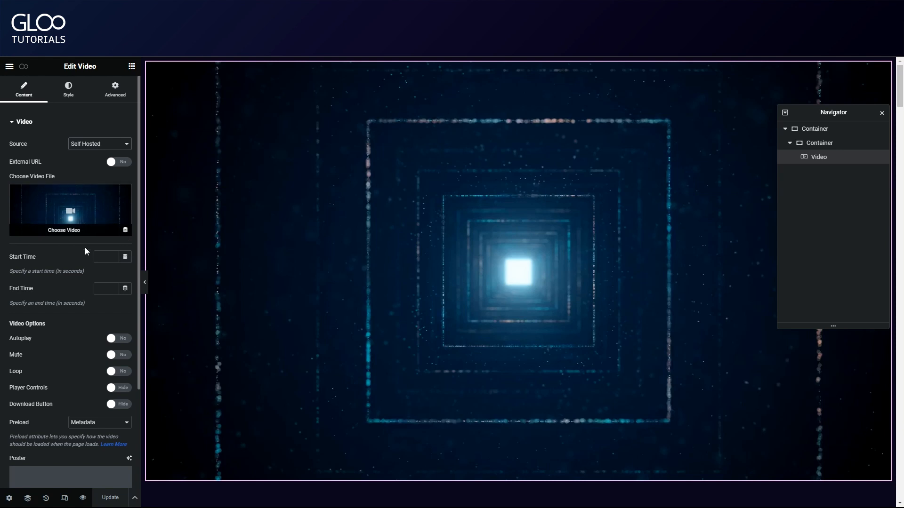
scroll(down, 3)
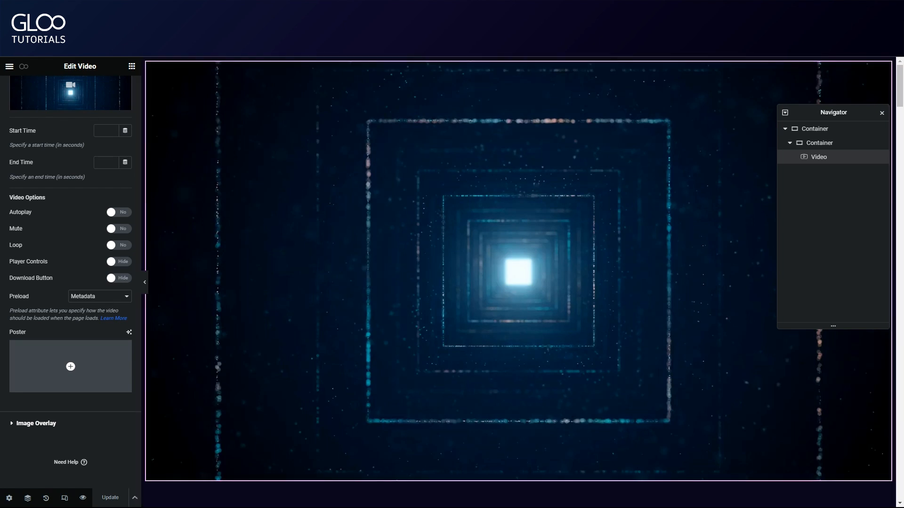
click(23, 66)
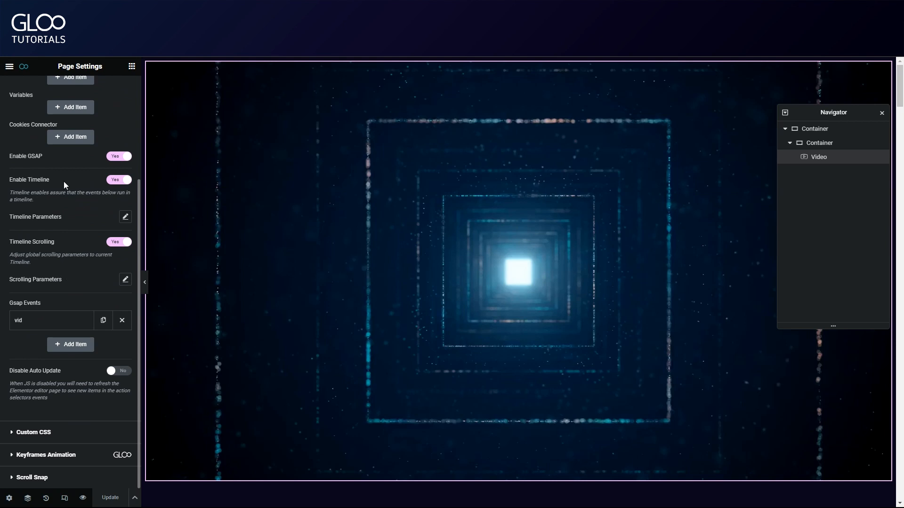
mouse_move(126, 177)
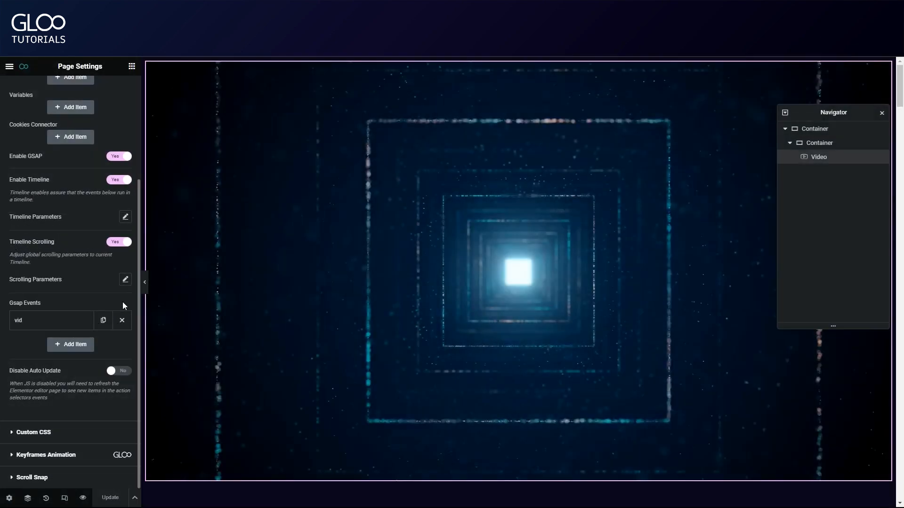
Step: Expand the vid event under Gsap Events in Page Settings
click(51, 320)
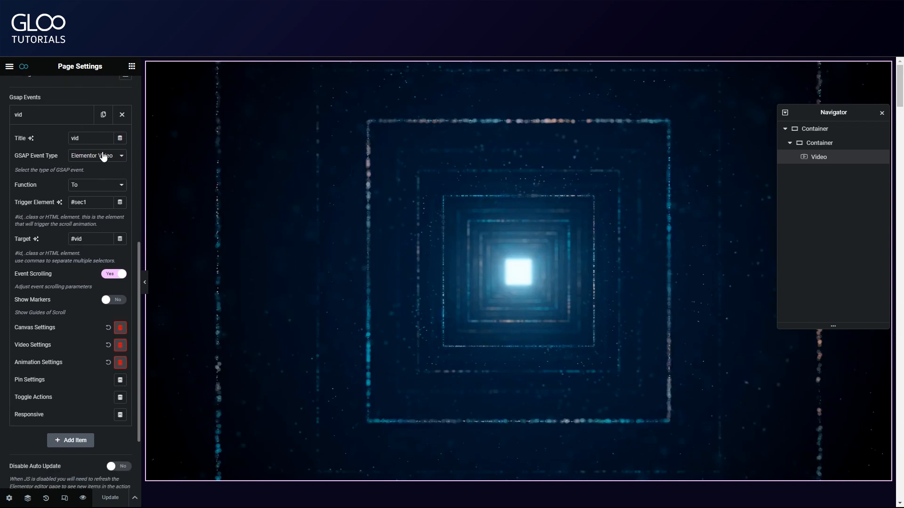
Step: Set the vid event to Elementor Video with function To, trigger #sec1, target #vid
click(97, 156)
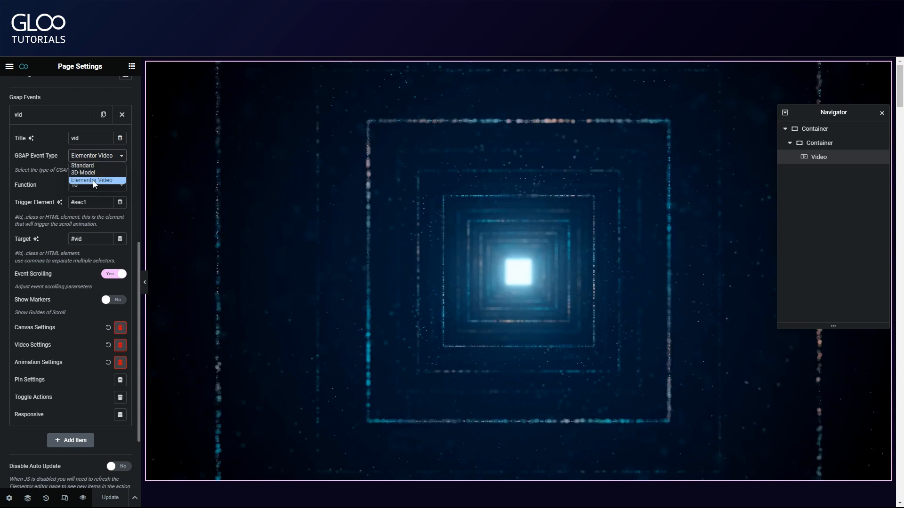
click(91, 180)
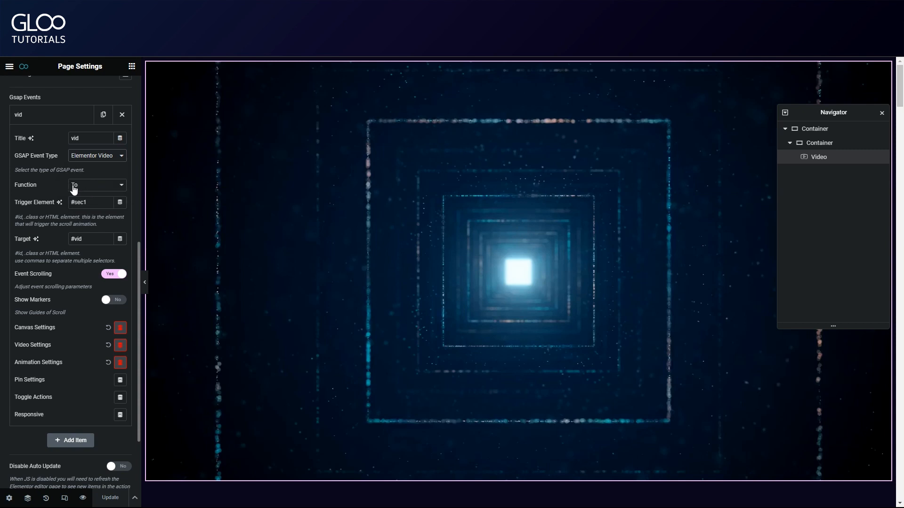
click(92, 202)
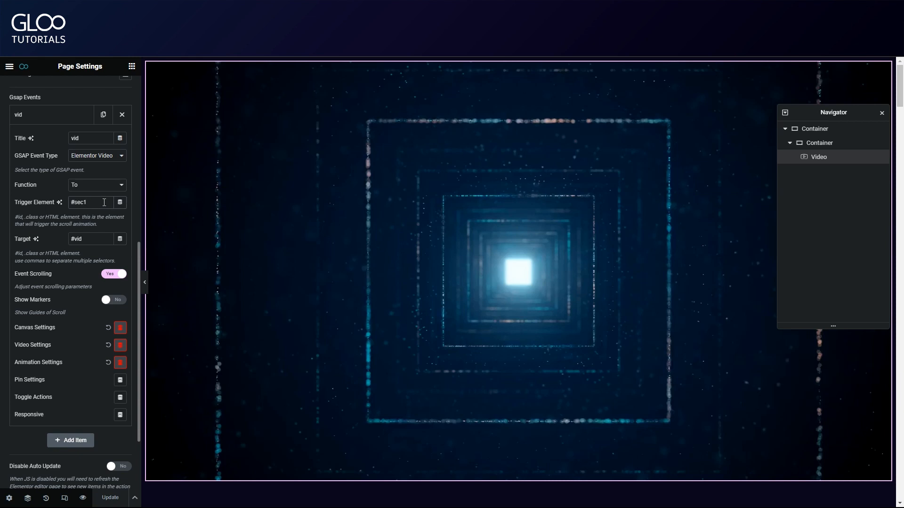
click(89, 202)
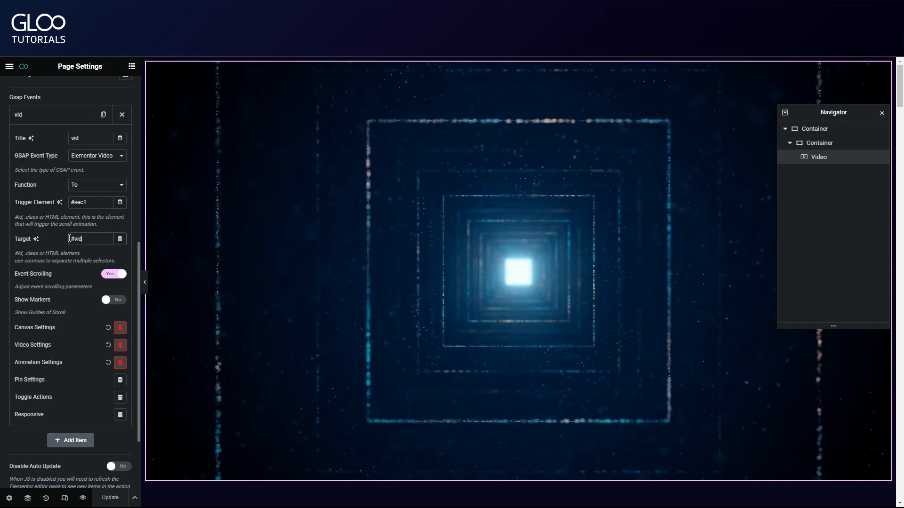
Step: Scroll the vid event options and expand Video Settings to show empty Start and End Time fields
scroll(down, 3)
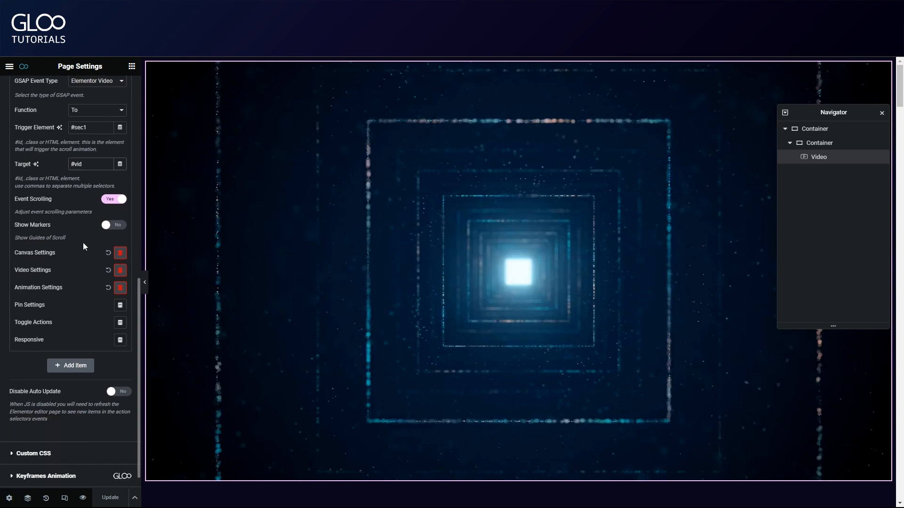
scroll(down, 3)
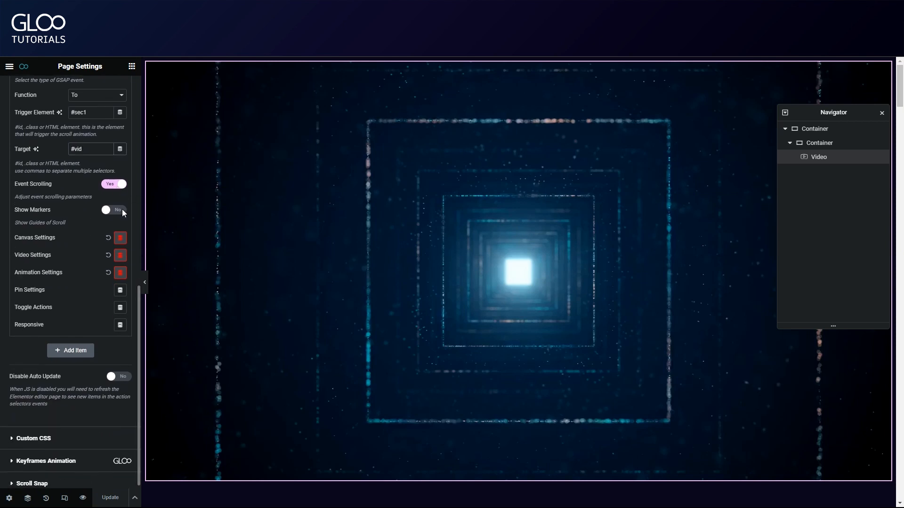
click(120, 237)
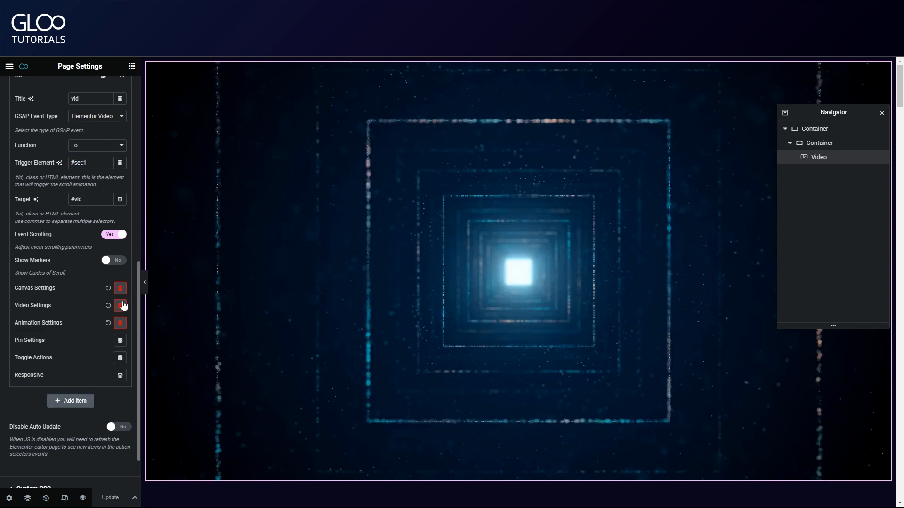
click(120, 306)
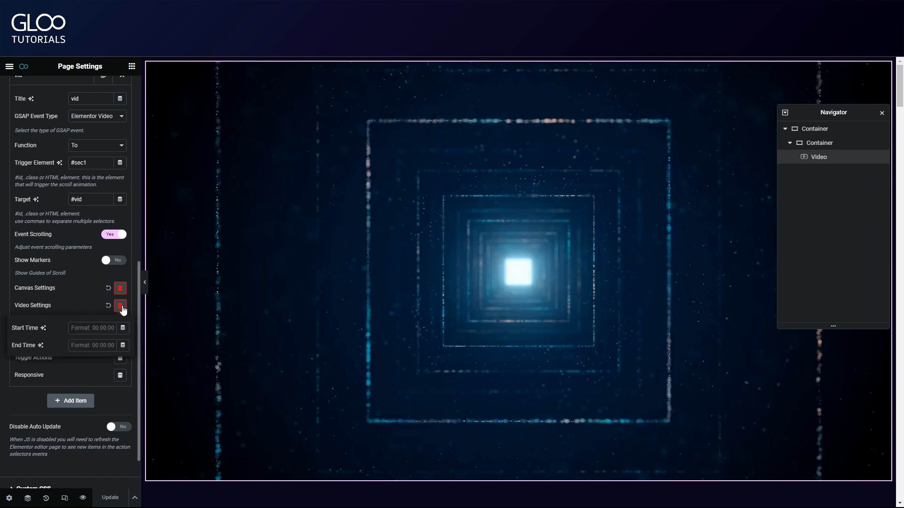